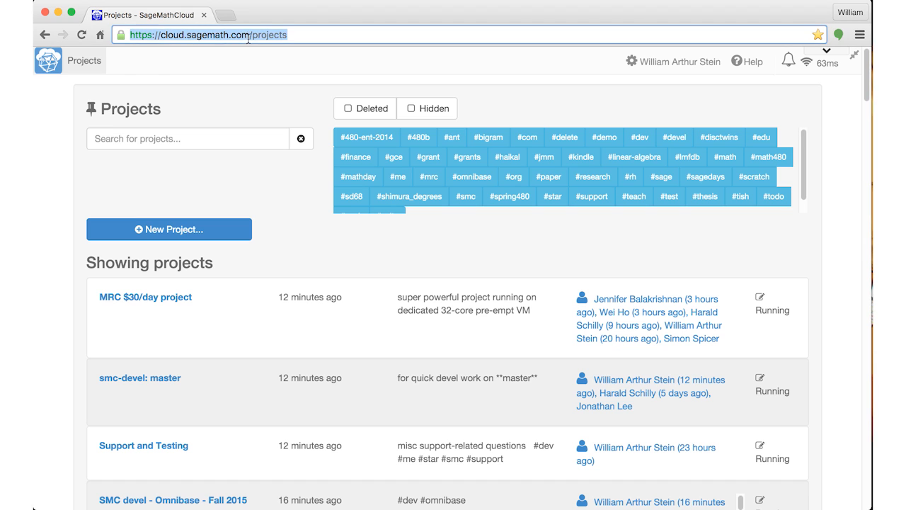
Create a new project titled rethinkdb meeetup.
double_click(268, 34)
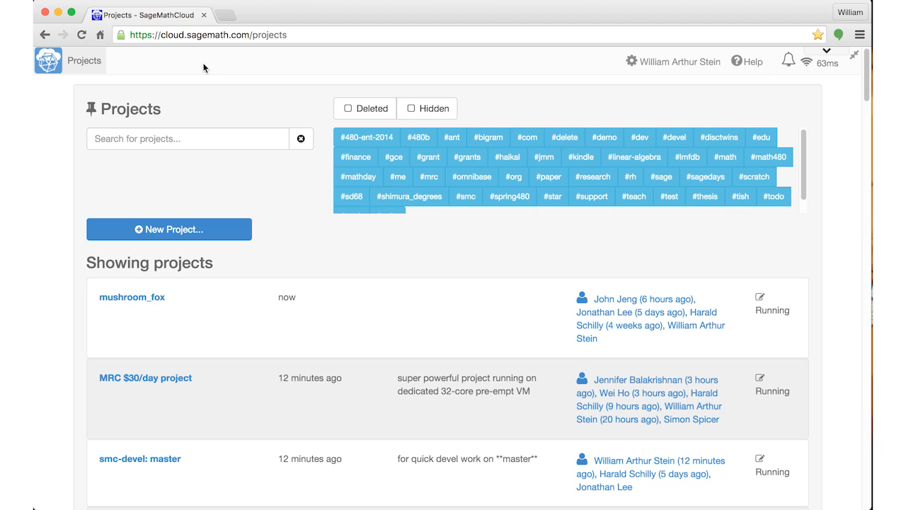
mouse_move(258, 198)
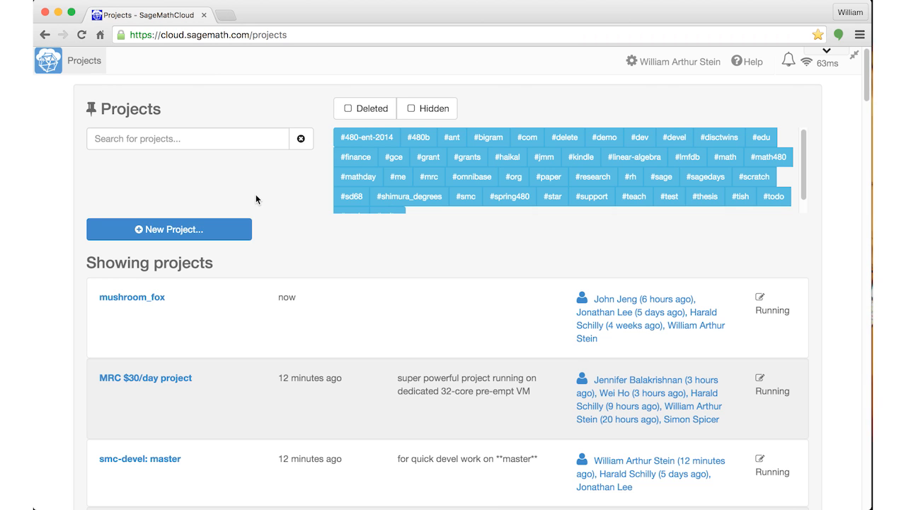
mouse_move(240, 23)
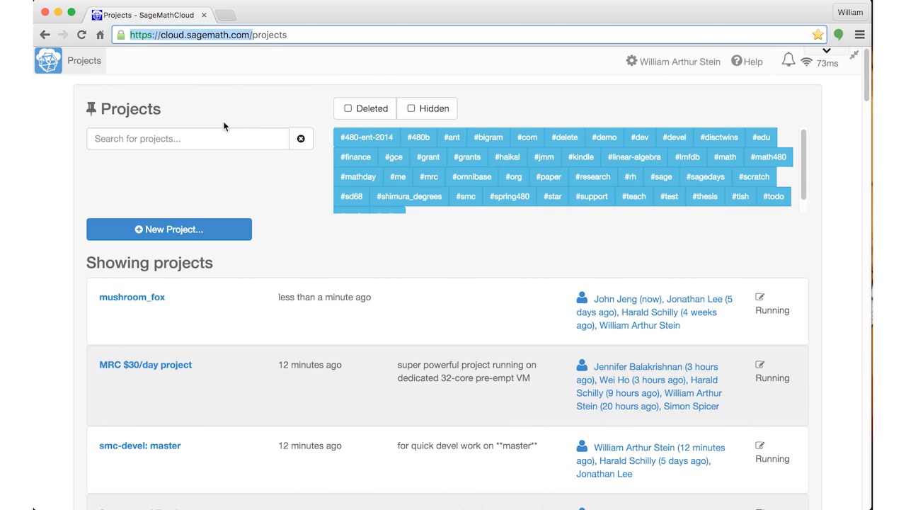
mouse_move(250, 190)
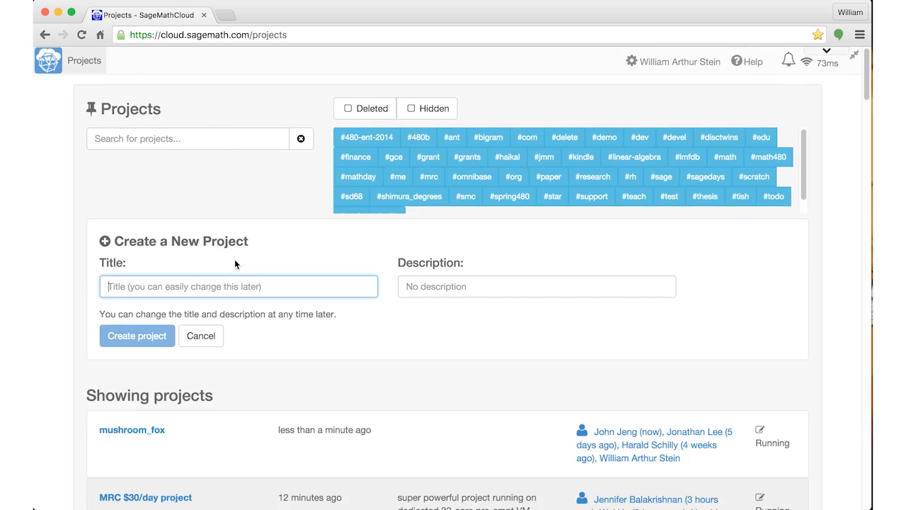
type("rethinkdb meeet")
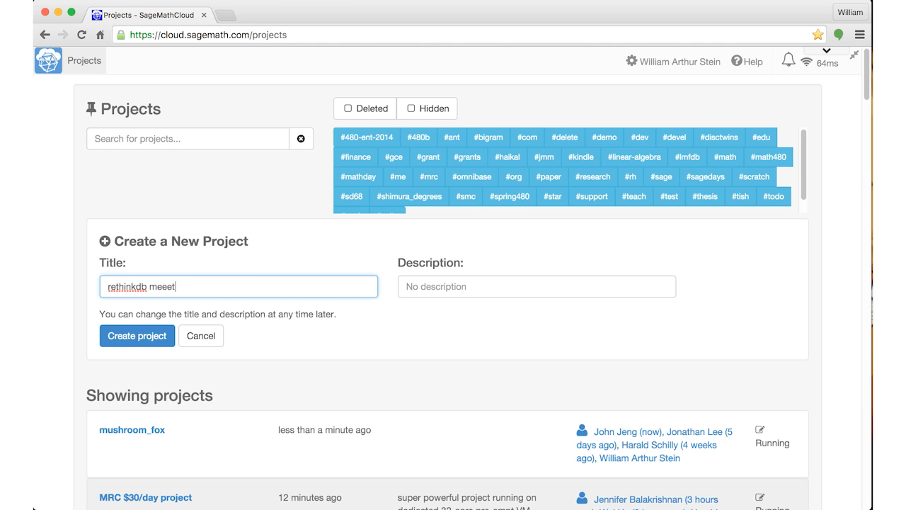
left_click(135, 336)
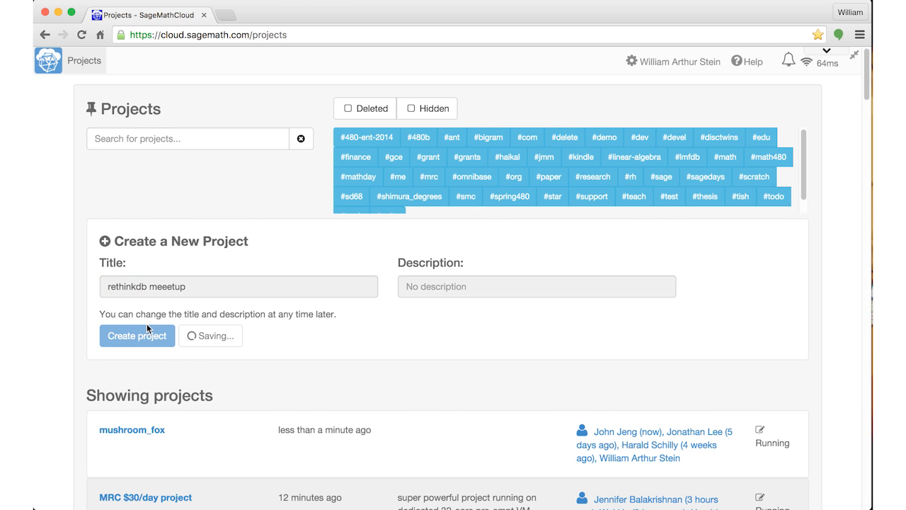
Open the newly created rethinkdb meeetup project from the list.
left_click(136, 336)
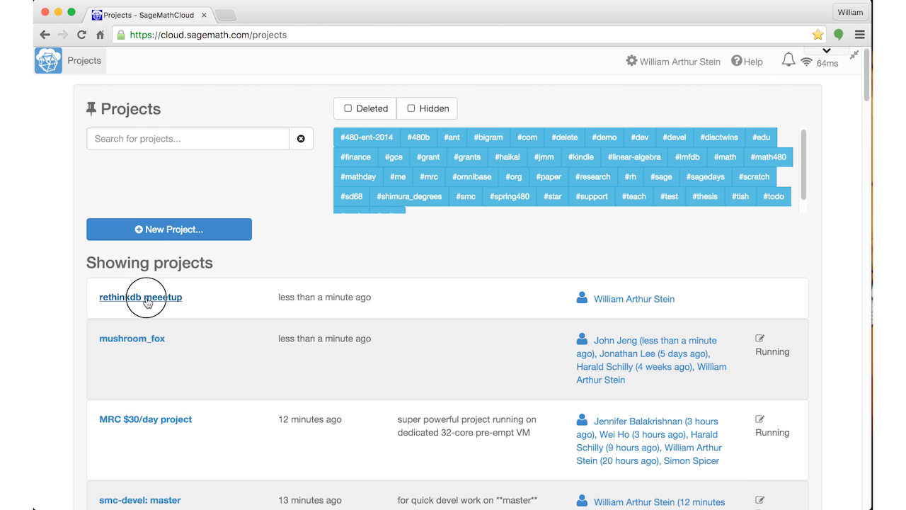
left_click(140, 298)
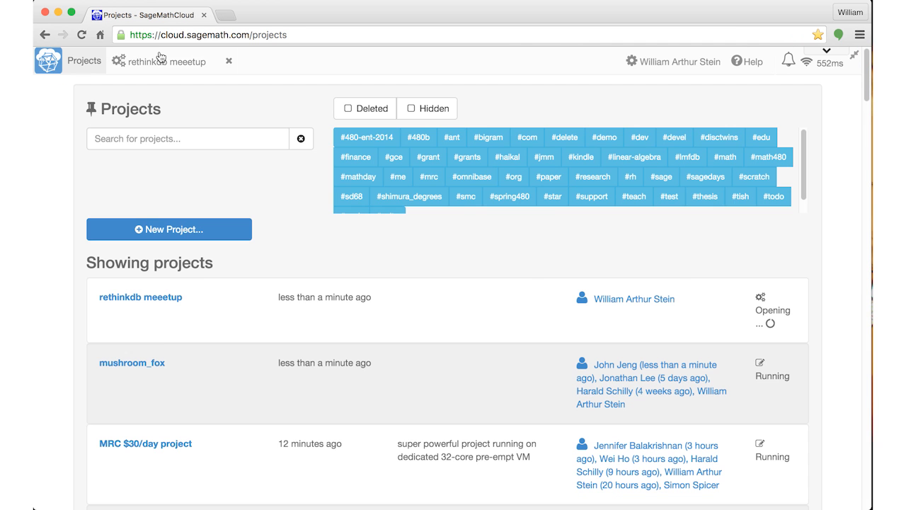
left_click(140, 297)
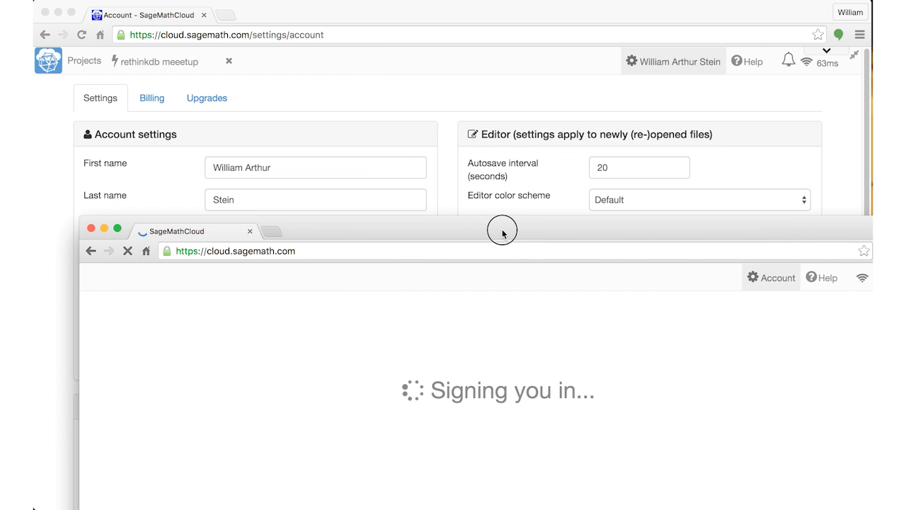
Place the second signed-in SageMathCloud window below the first.
left_click_drag(502, 231, 456, 234)
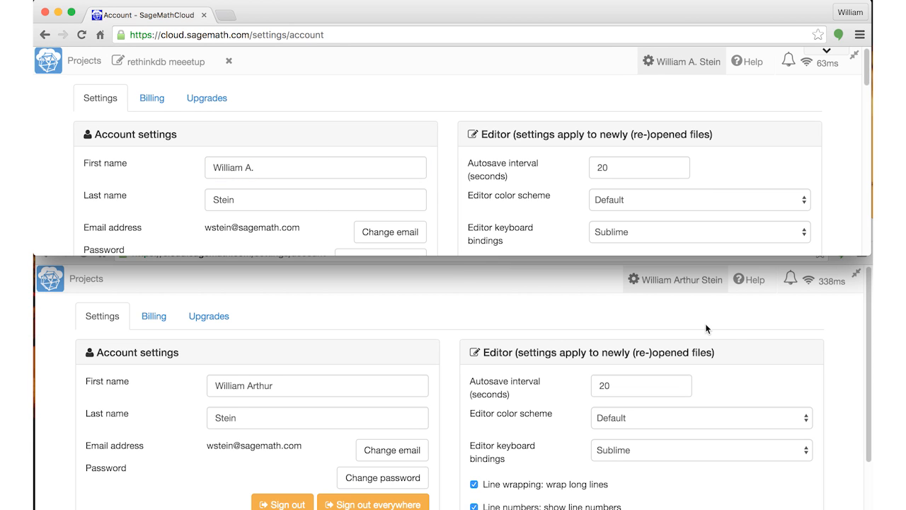
mouse_move(693, 332)
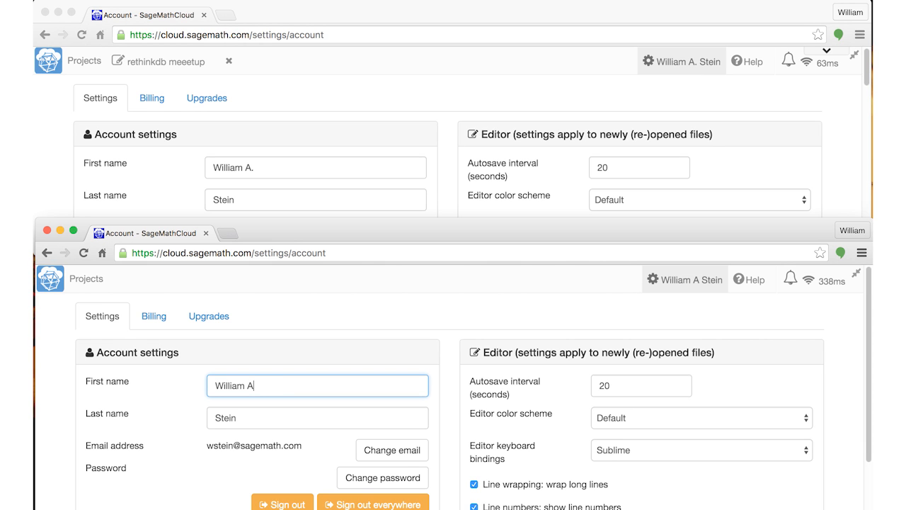
type("rthur")
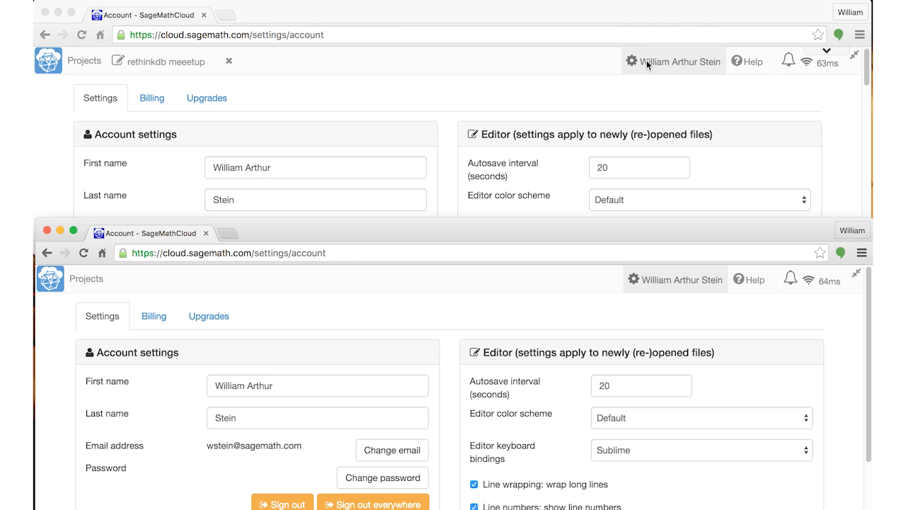
mouse_move(637, 94)
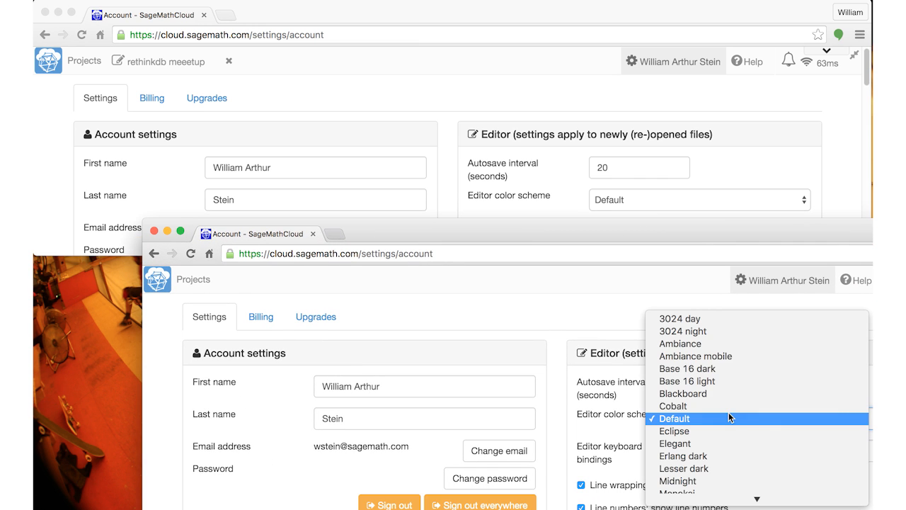
Switch the editor color scheme to Blackboard, then back to Default.
left_click(682, 393)
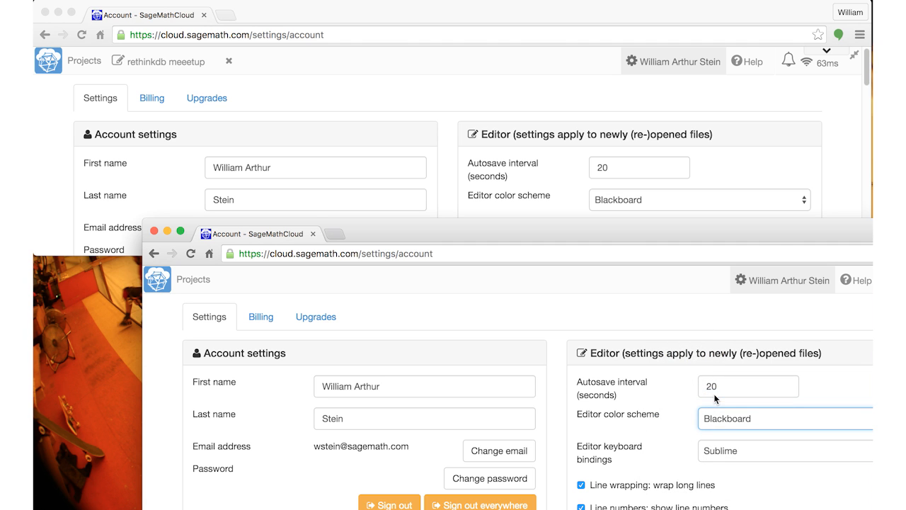
left_click(785, 418)
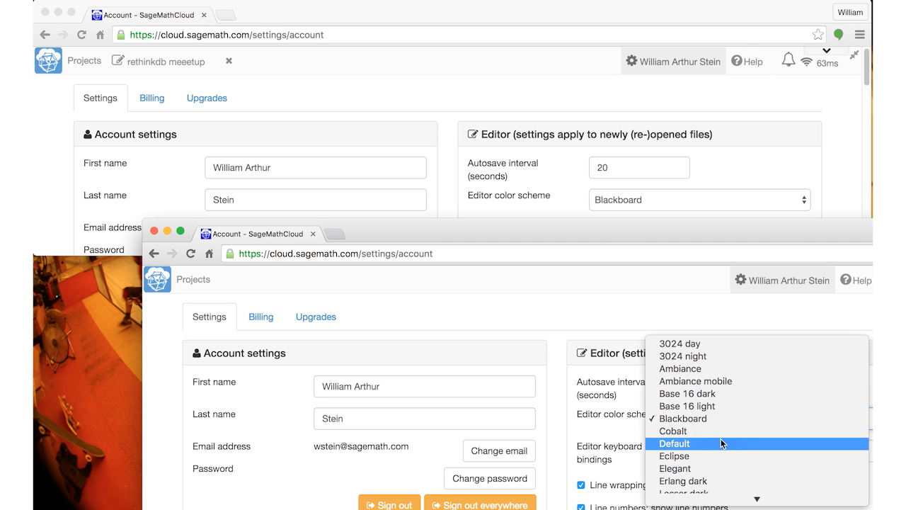
left_click(674, 444)
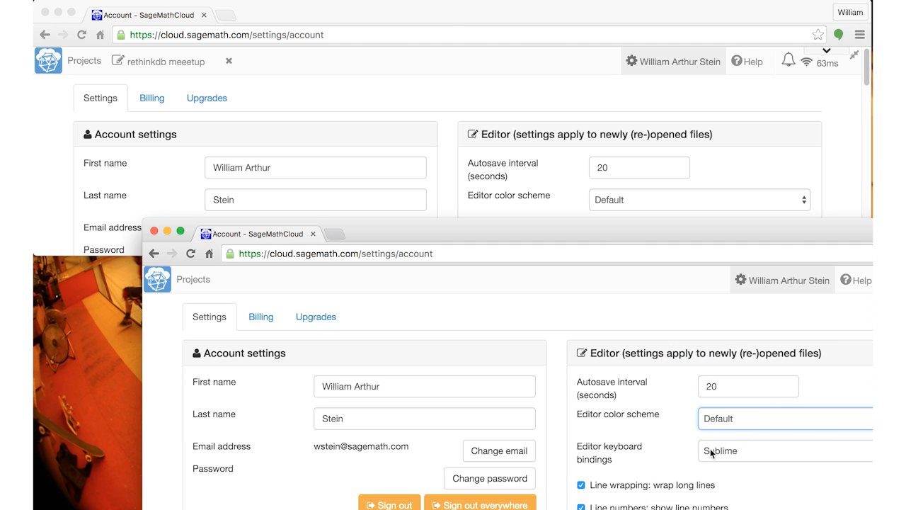
Toggle wrapping of long lines in the editor settings.
scroll("down", 3)
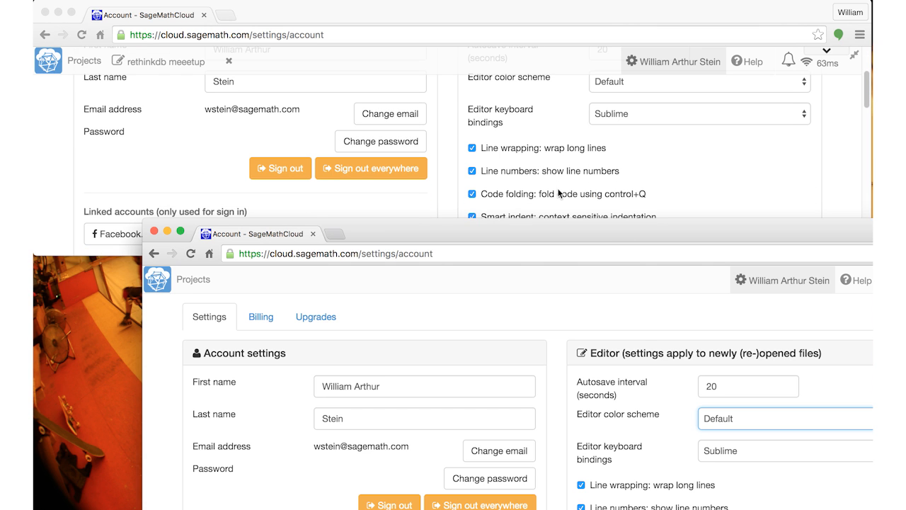
left_click(473, 147)
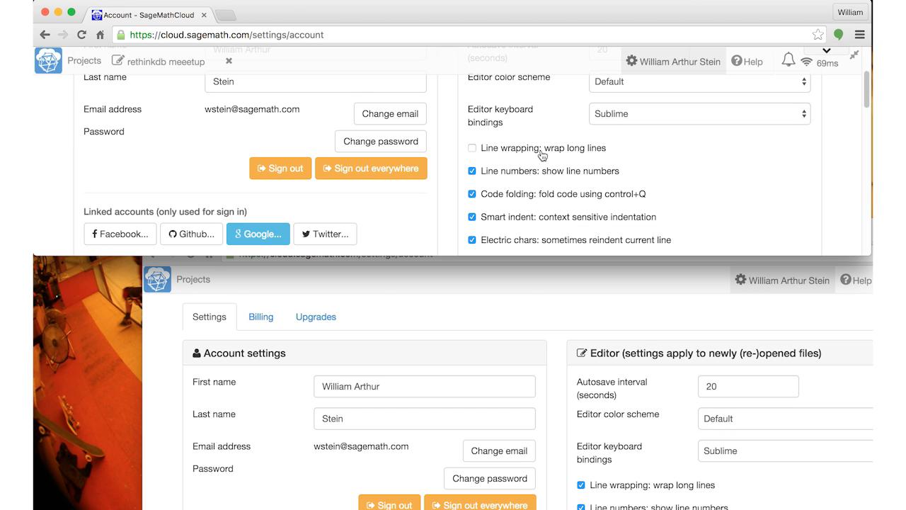
left_click(473, 149)
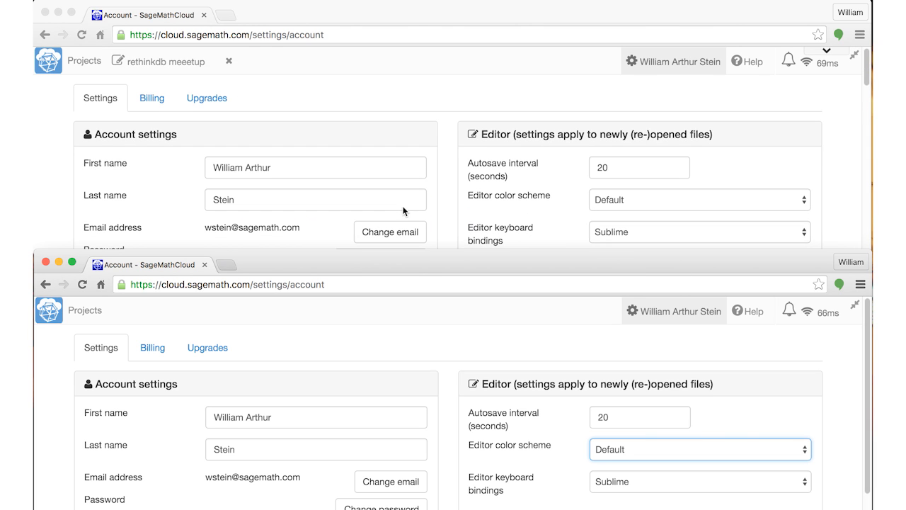
mouse_move(416, 275)
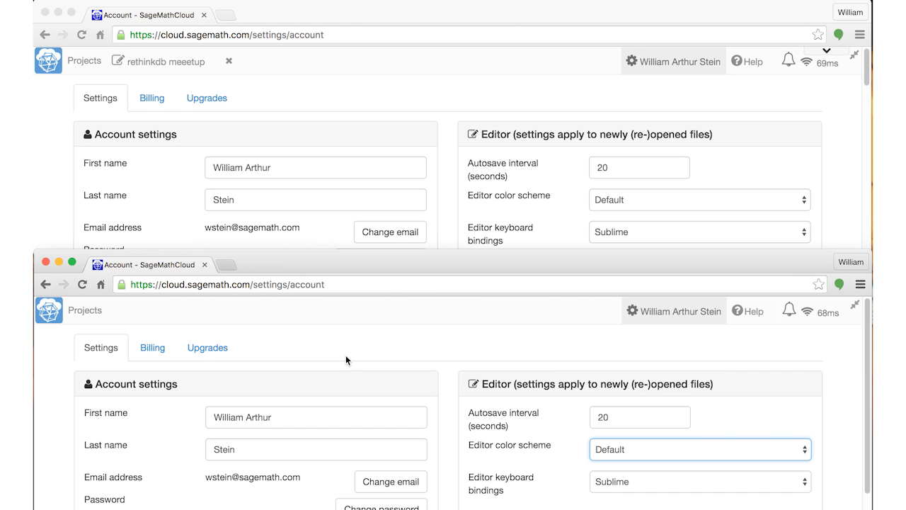
mouse_move(314, 413)
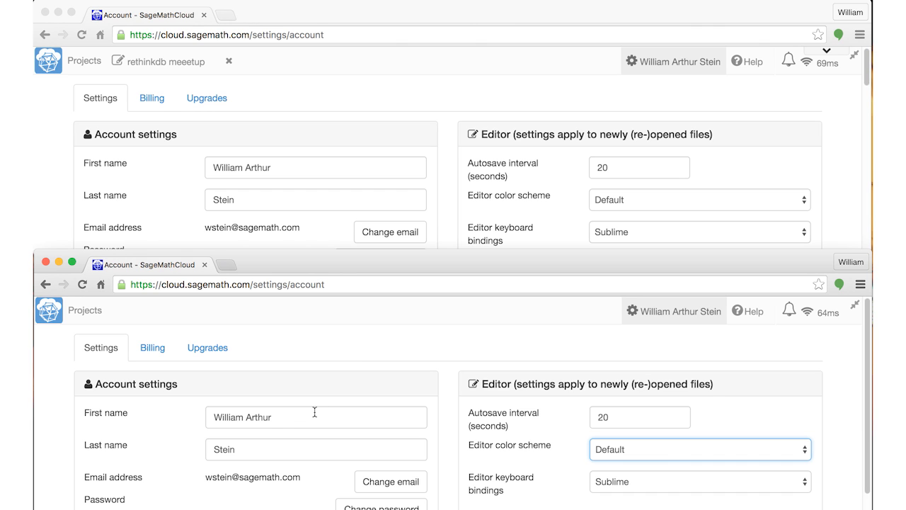
Shorten the account first name to William A.
type("William A.")
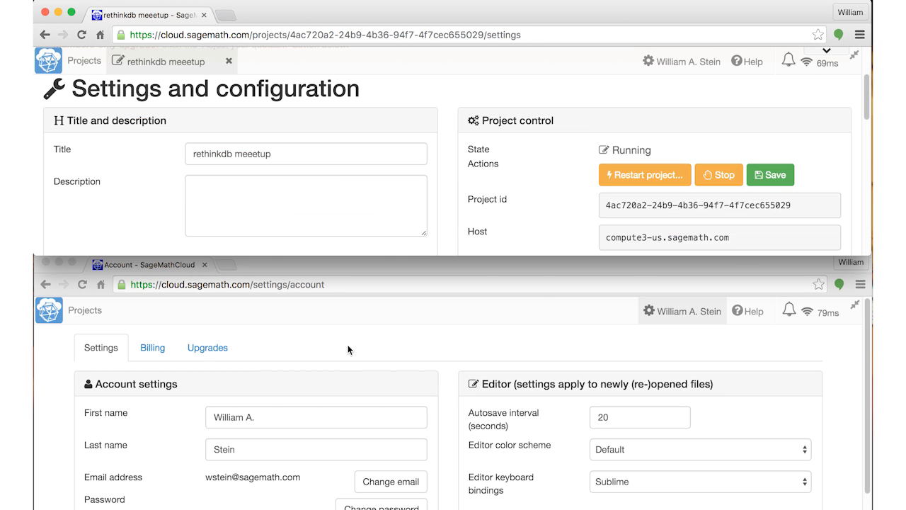
Retitle the project RethinkDB Meetup, save, and describe it as "this is a demo".
left_click(85, 309)
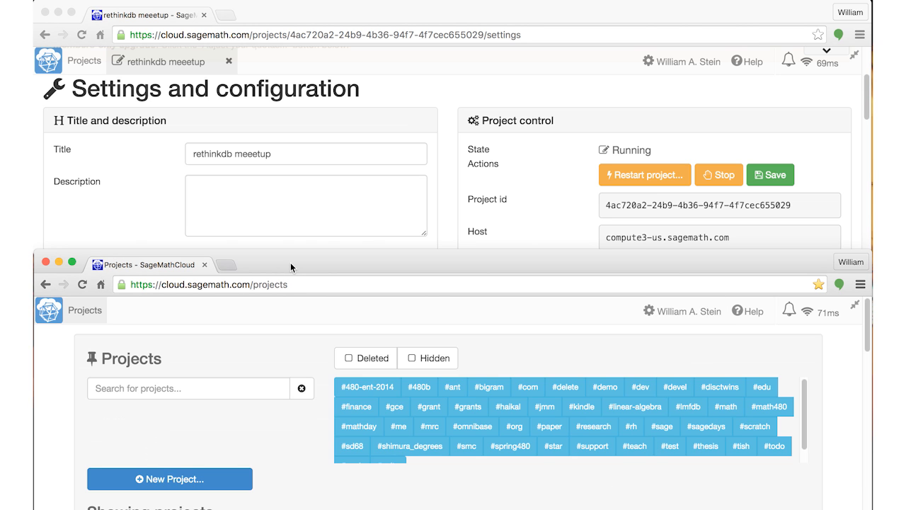
scroll("down", 3)
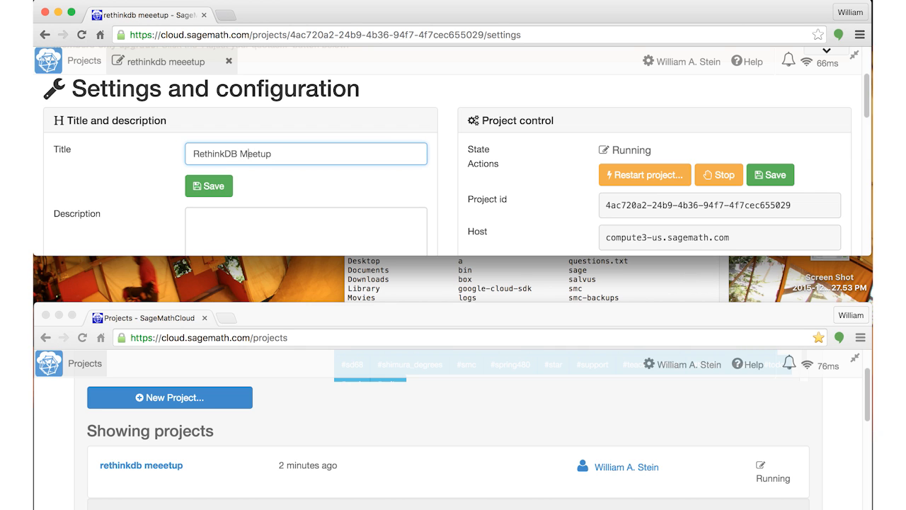
left_click(208, 186)
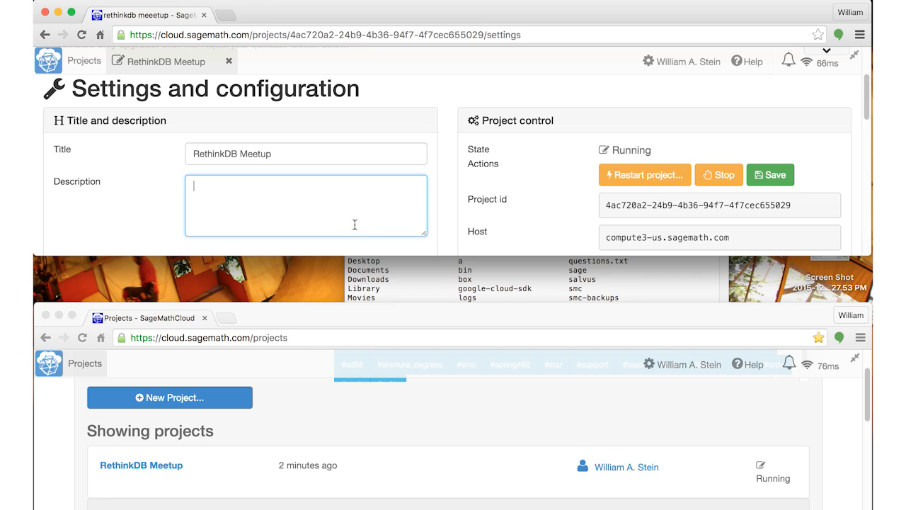
type("this is a demo")
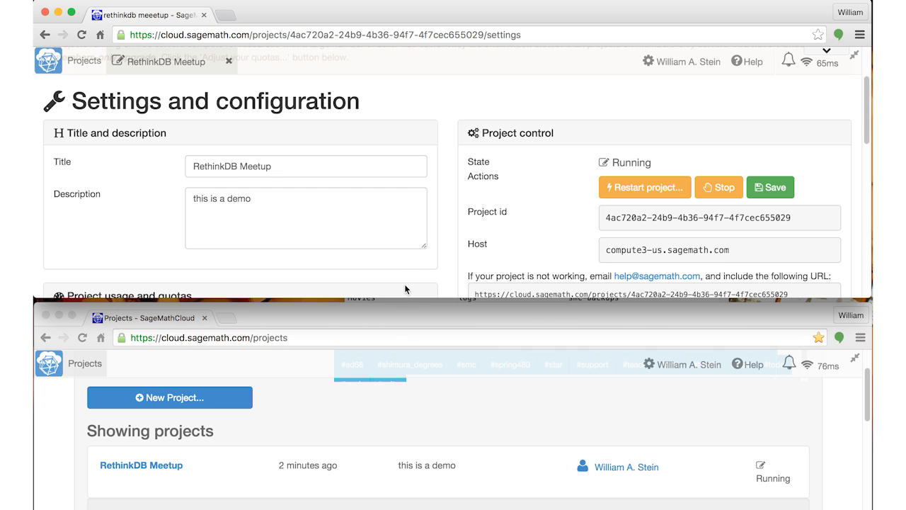
mouse_move(405, 273)
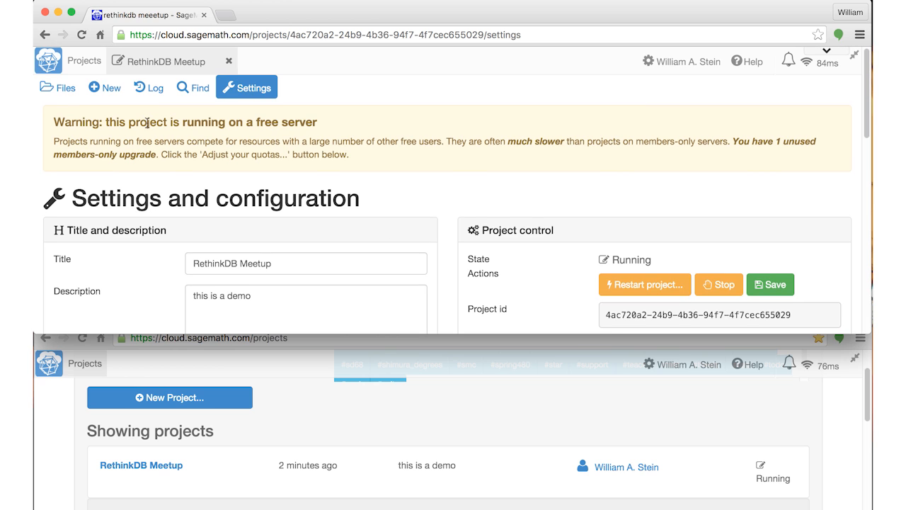
mouse_move(88, 91)
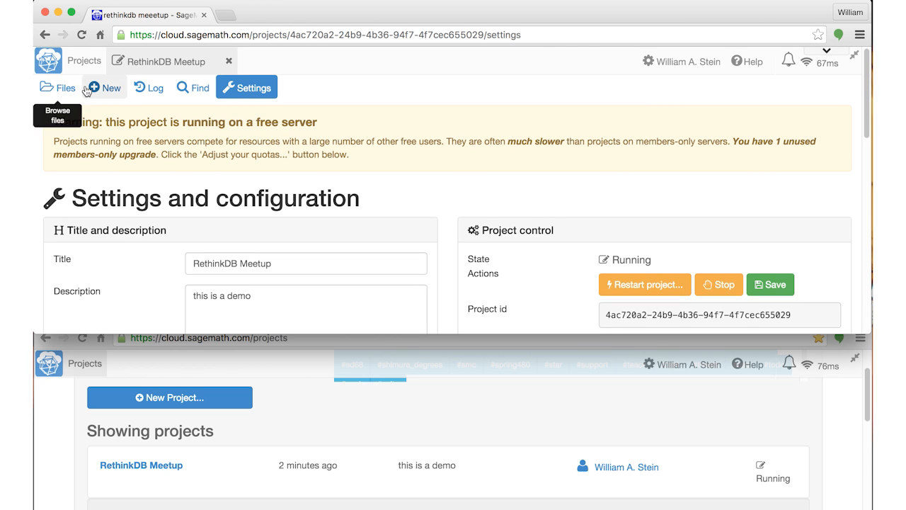
mouse_move(104, 88)
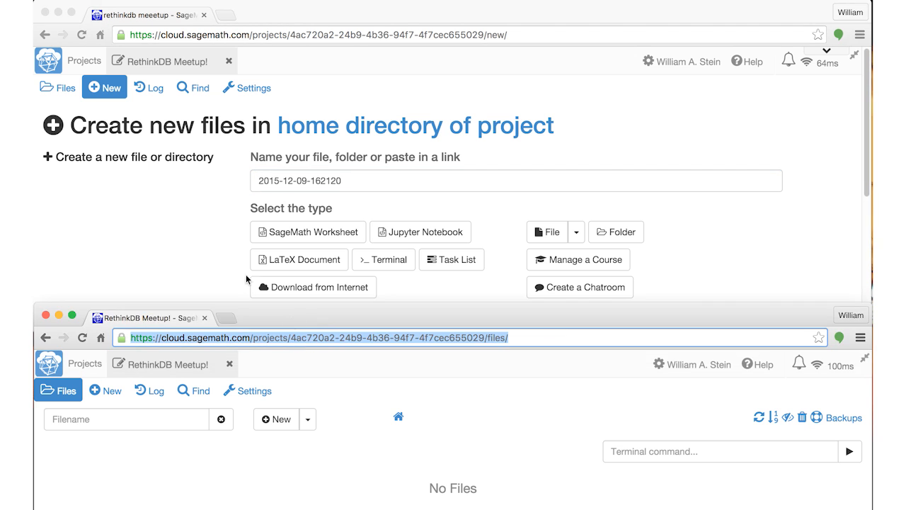
Add a new Sage worksheet, LaTeX document and Jupyter notebook to the project.
left_click(307, 232)
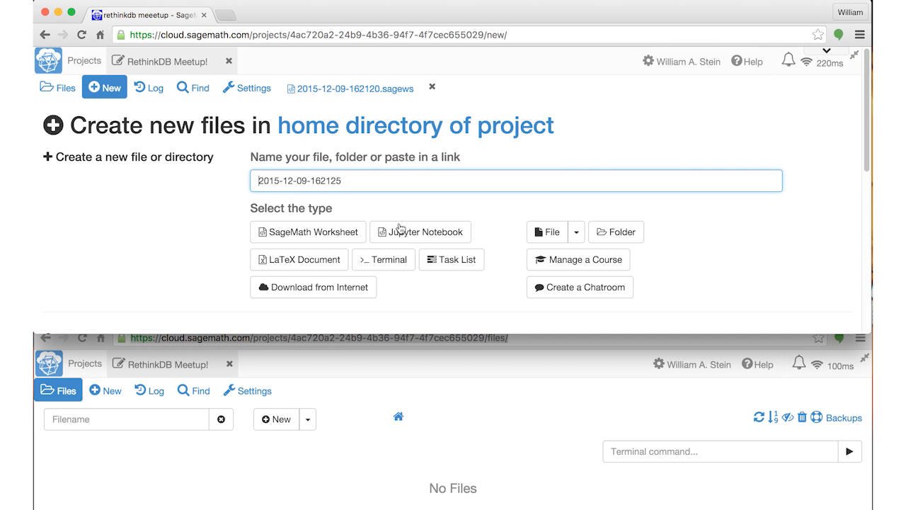
left_click(299, 259)
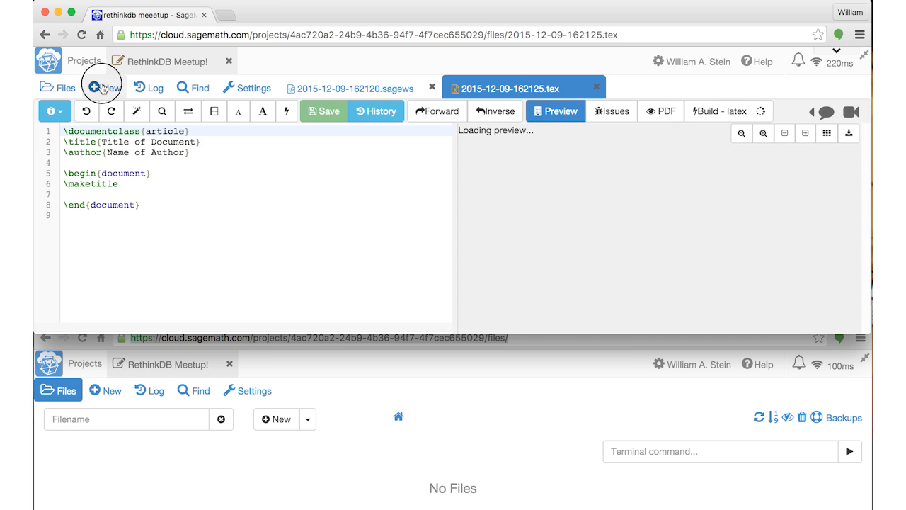
left_click(102, 87)
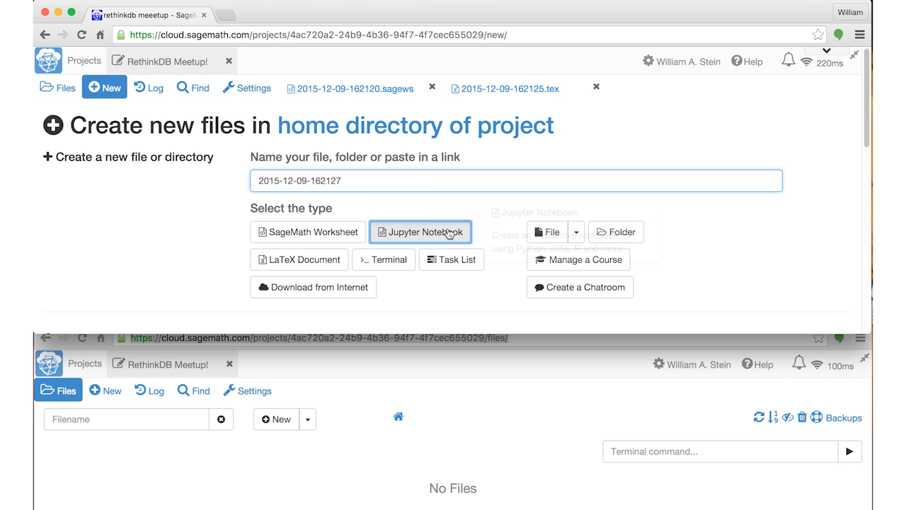
left_click(420, 232)
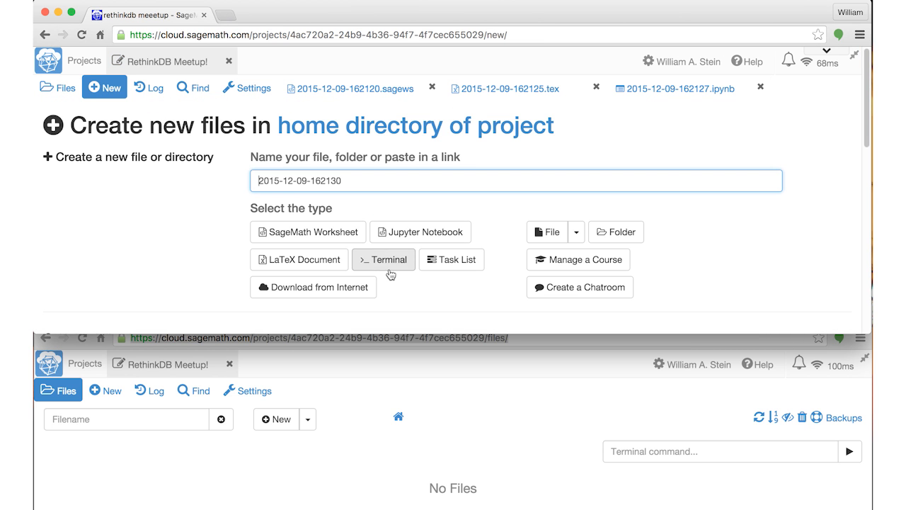
Add a new terminal session and a task list to the project.
left_click(382, 259)
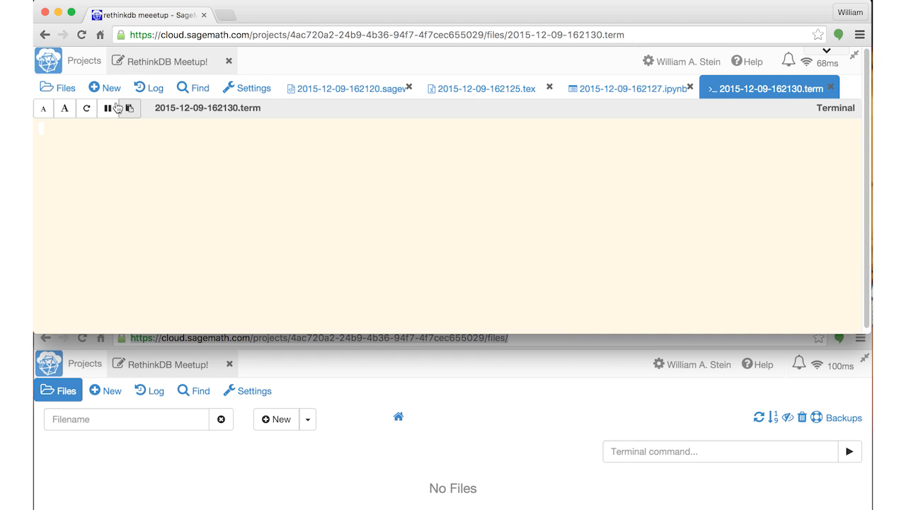
left_click(105, 87)
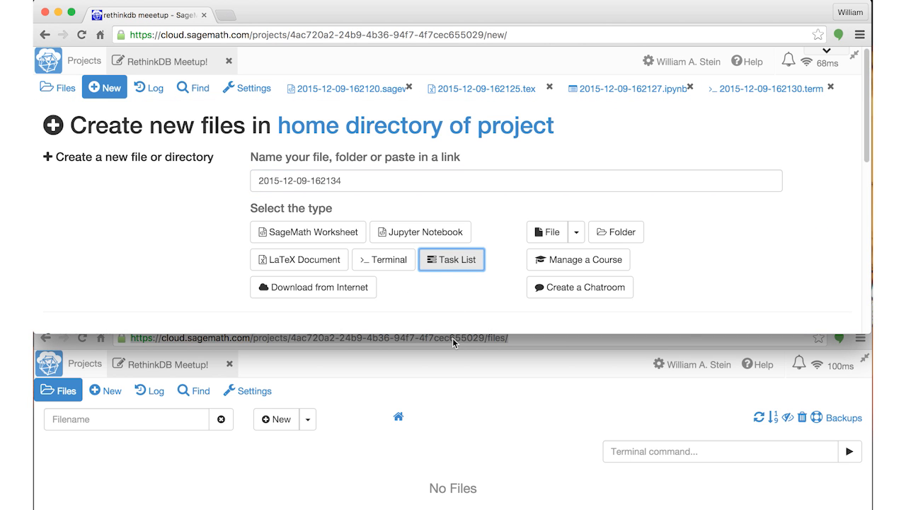
left_click(452, 259)
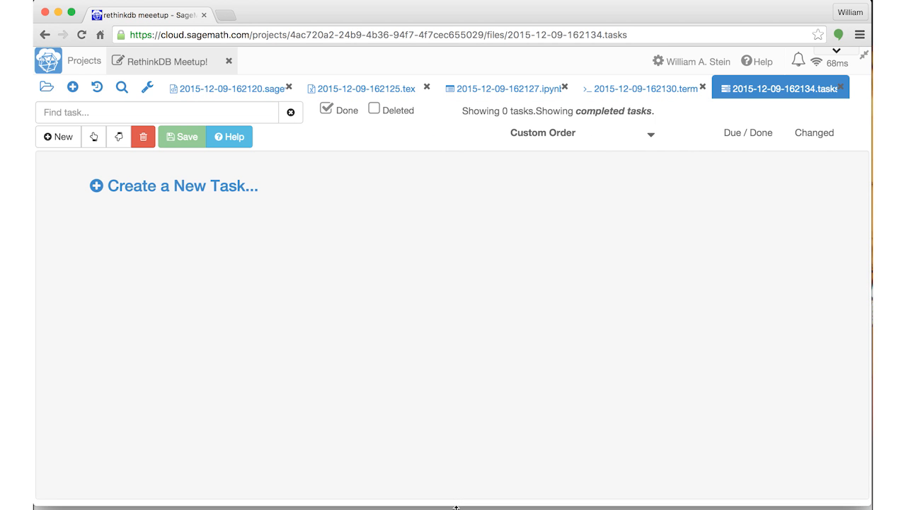
Replace \maketitle in the LaTeX document with $x^3$ and save it.
left_click(361, 88)
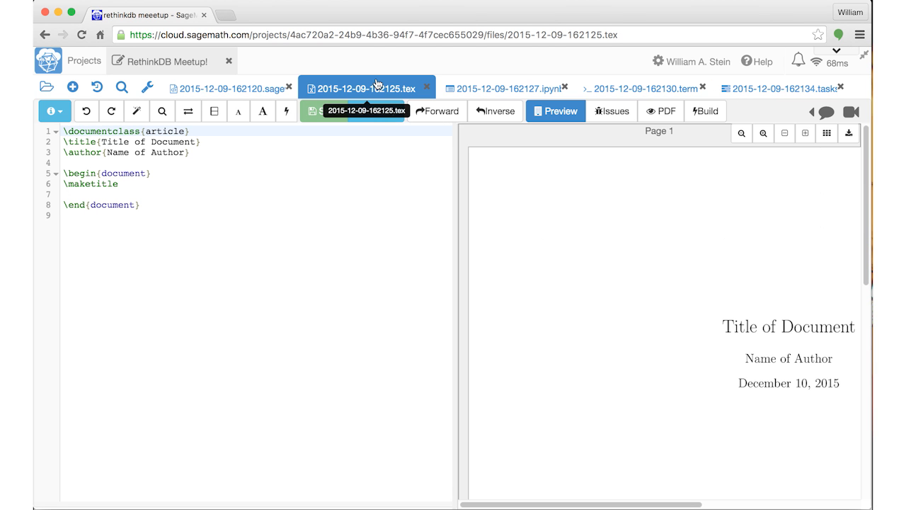
key("BackSpace")
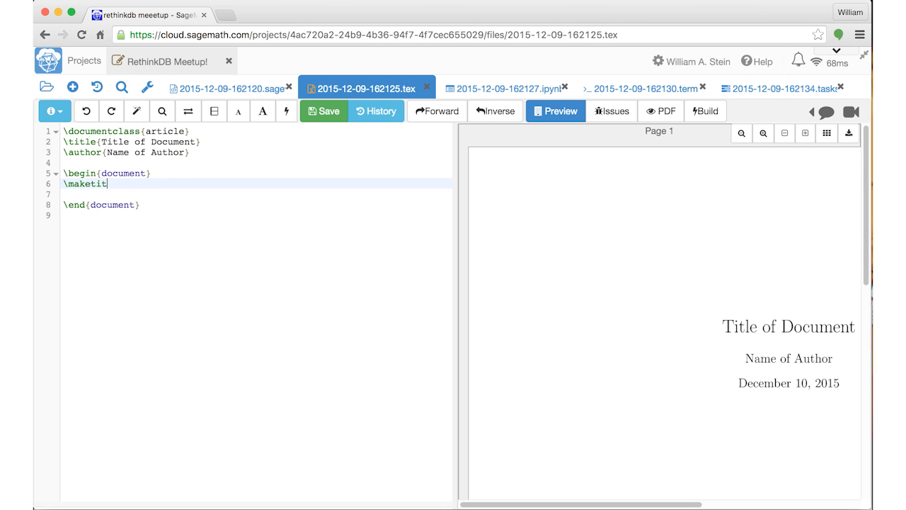
type("$x^3$")
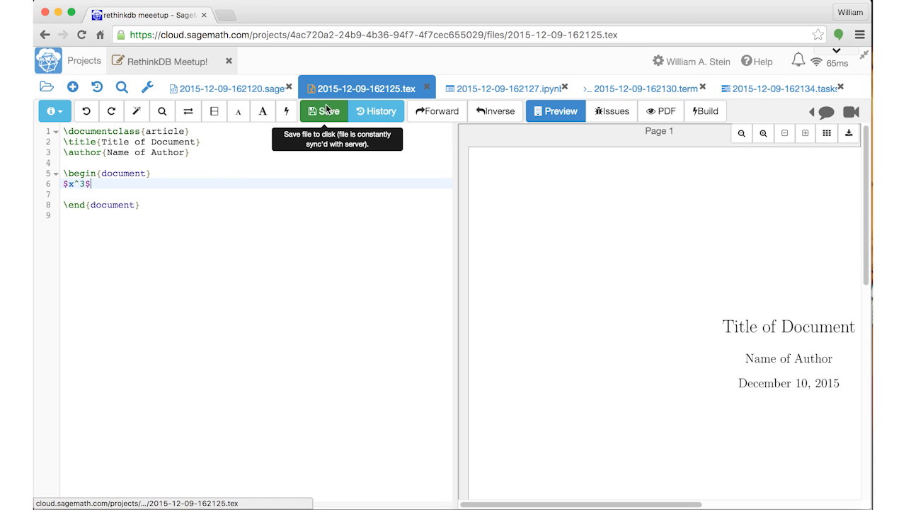
left_click(322, 110)
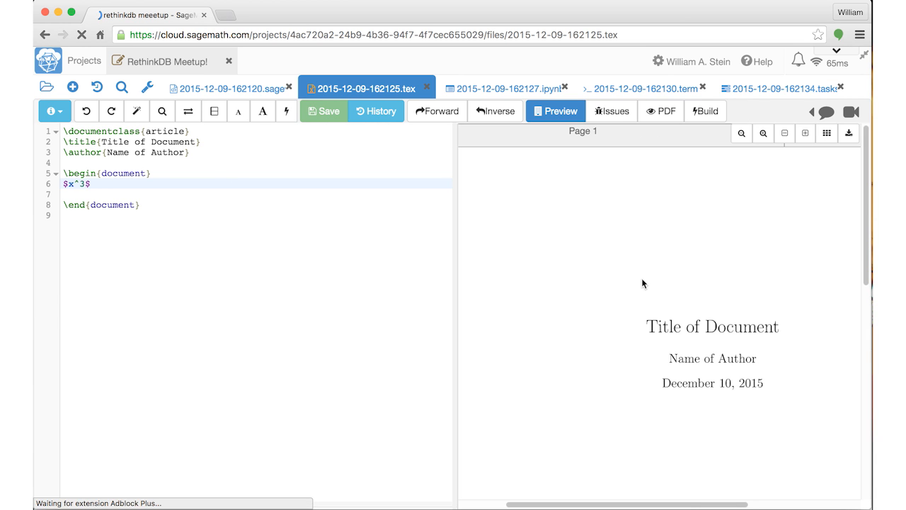
scroll("down", 3)
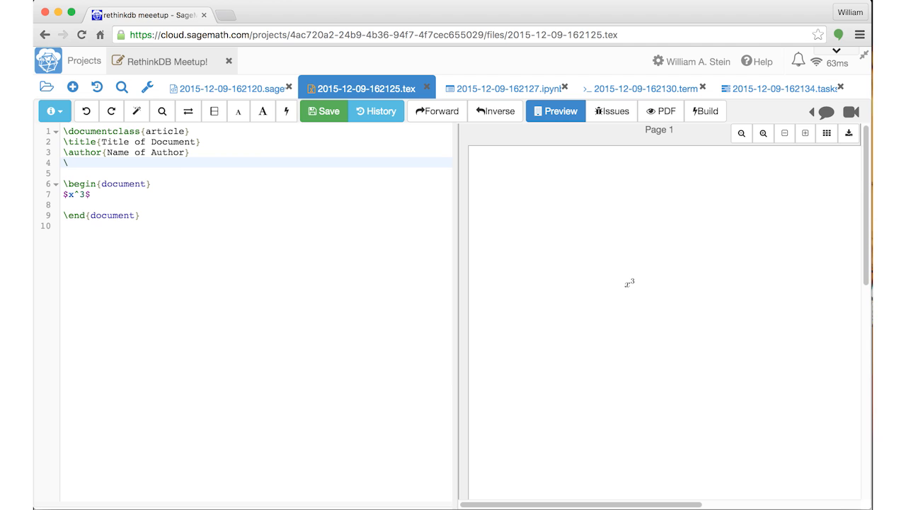
Add \usepackage{sagetex} and a line "Next year $\sage{factor(2016)}$" to the document.
type("\\usepackage{sag")
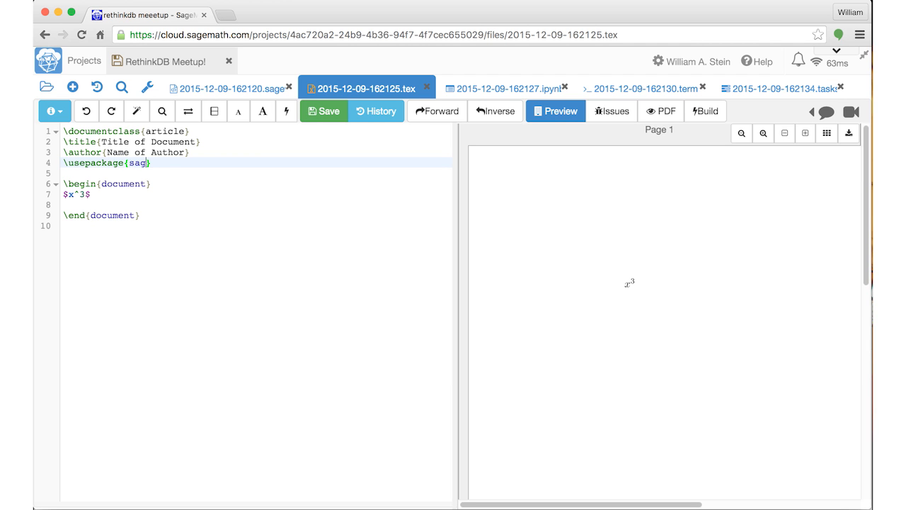
type("etex")
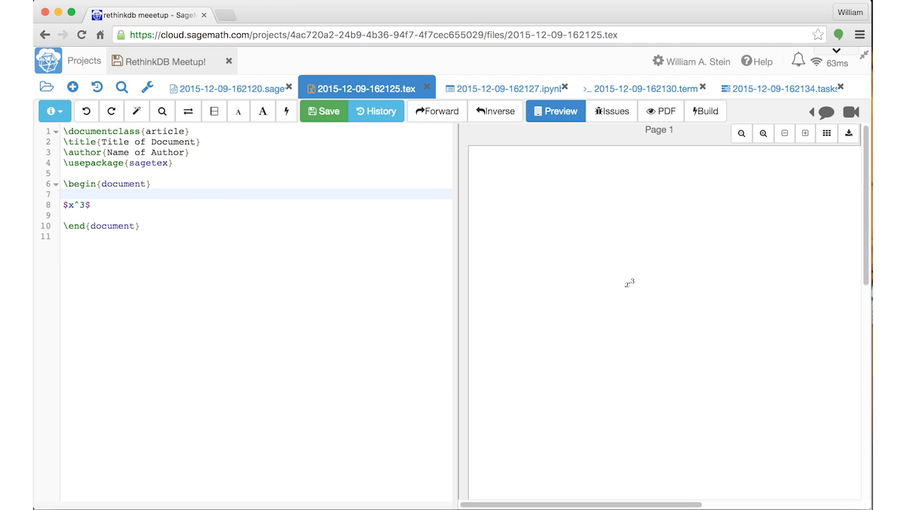
type("$\\sage{}")
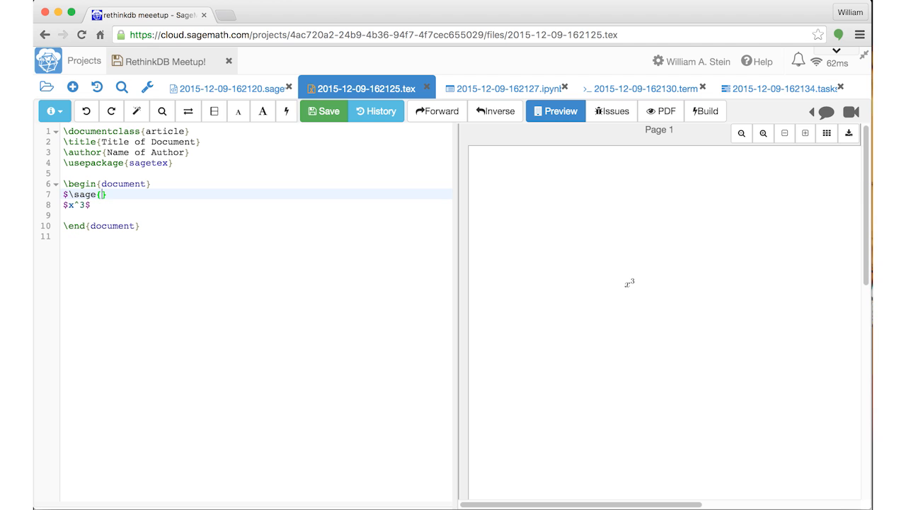
type("factor(2016)")
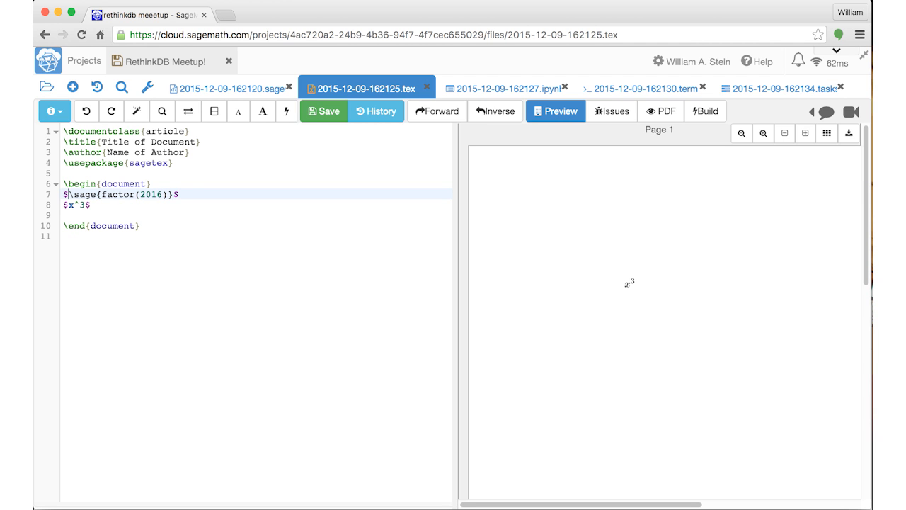
type("Next year")
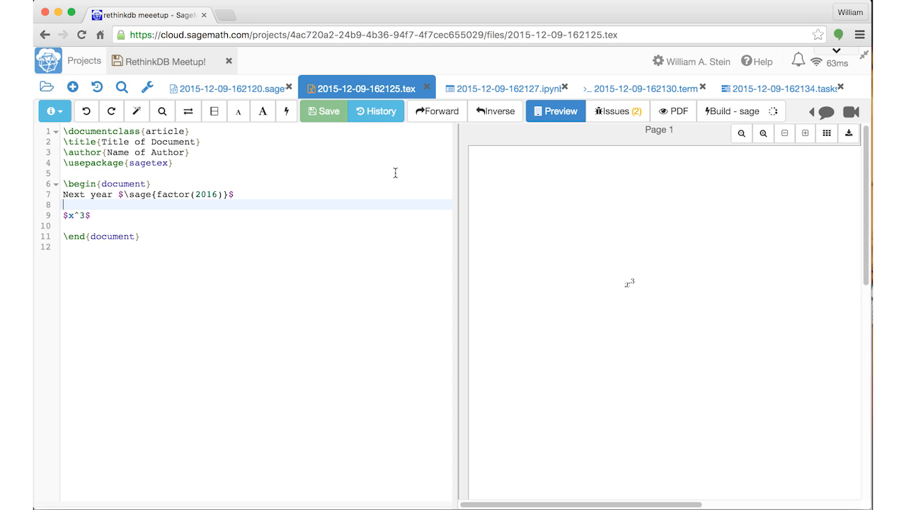
Rebuild with sagetex so the preview shows Next year 2^5·3^2·7, zoomed in.
left_click(736, 111)
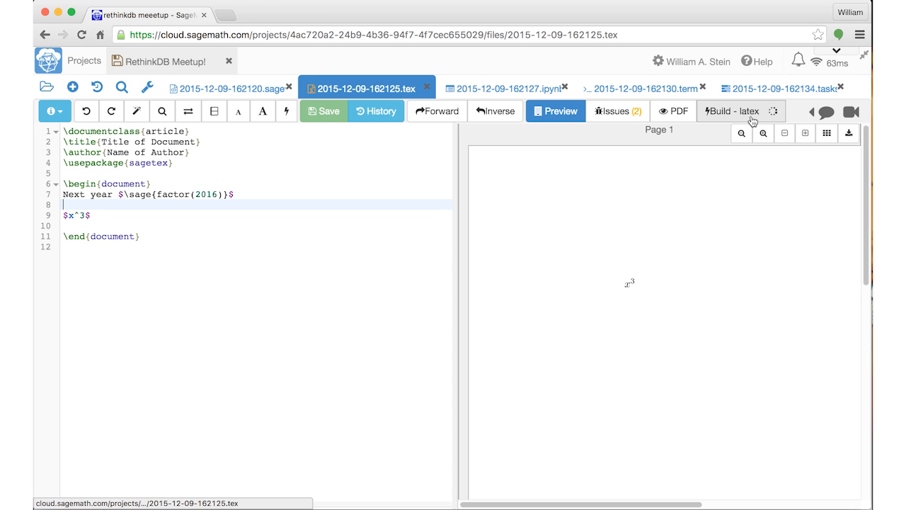
left_click(732, 110)
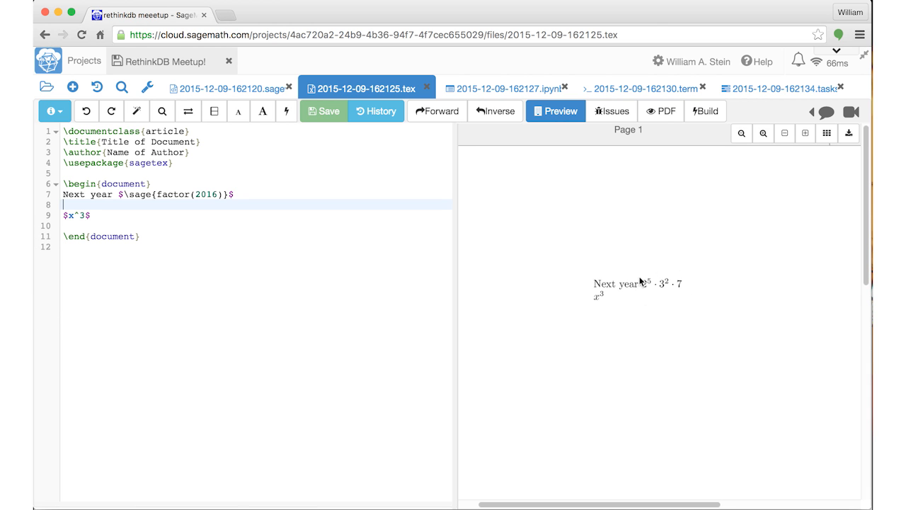
left_click(763, 133)
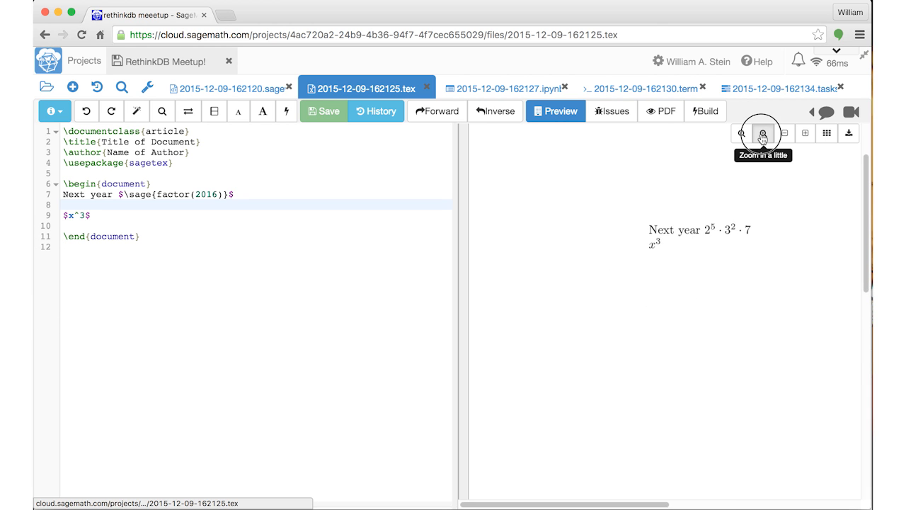
left_click(763, 133)
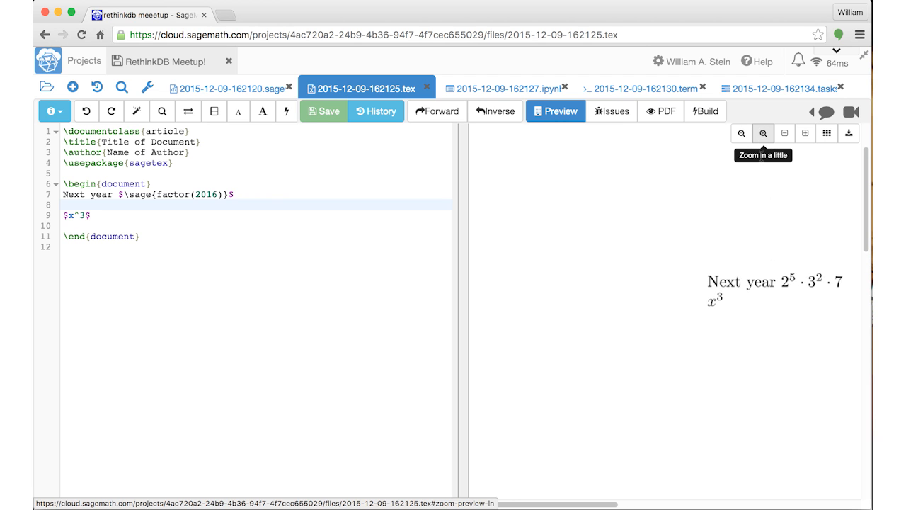
left_click(764, 133)
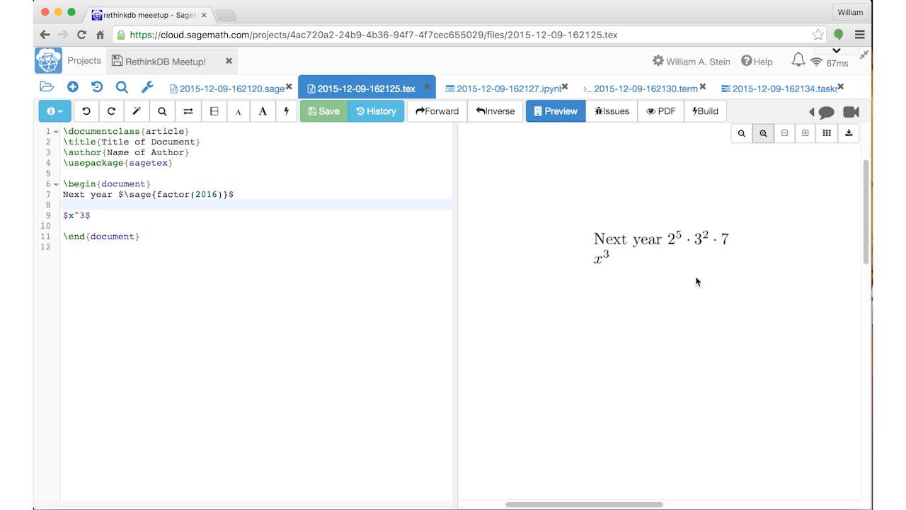
mouse_move(686, 229)
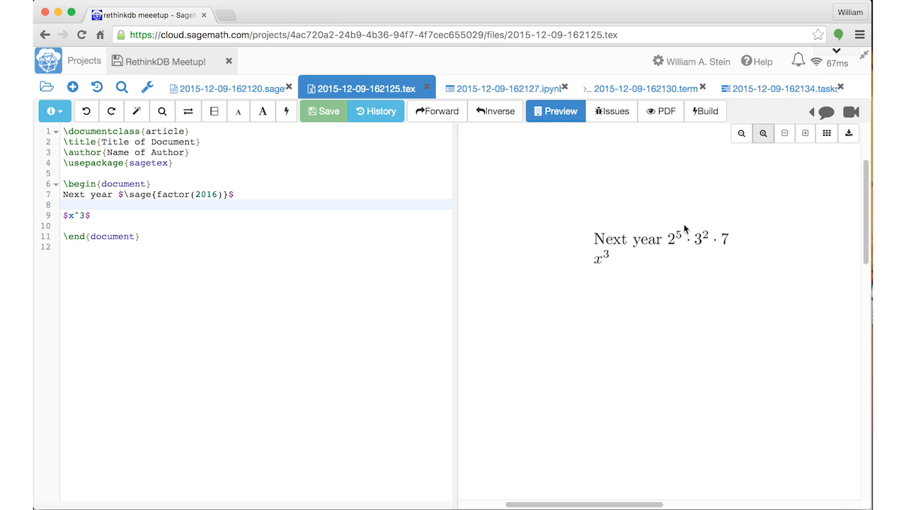
mouse_move(691, 242)
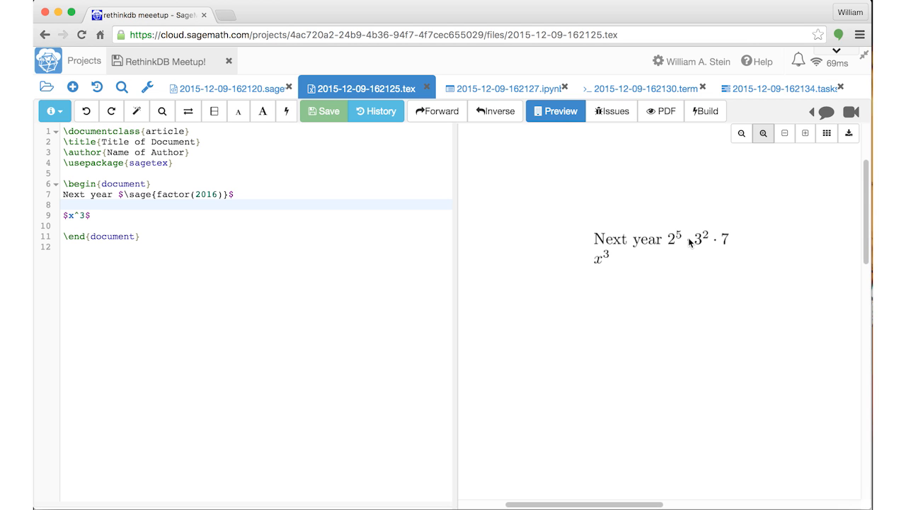
mouse_move(640, 88)
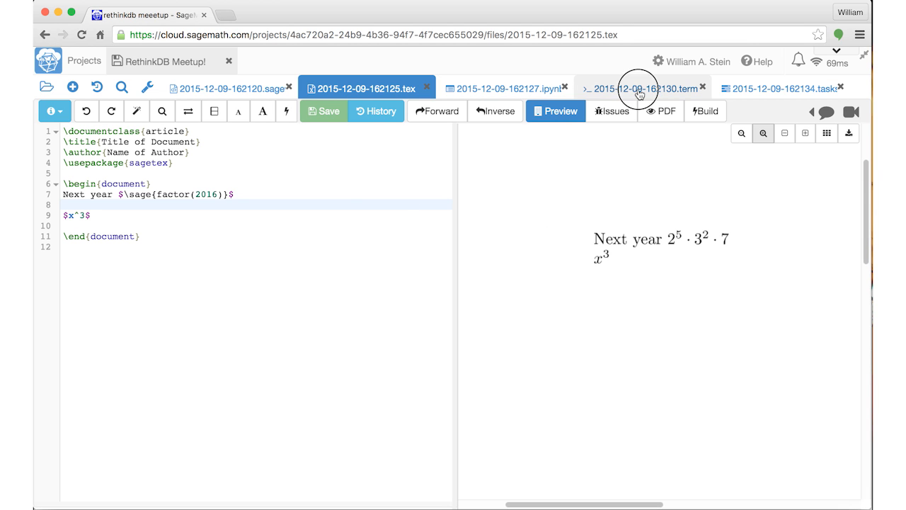
Switch to the terminal session and launch emacs.
left_click(640, 88)
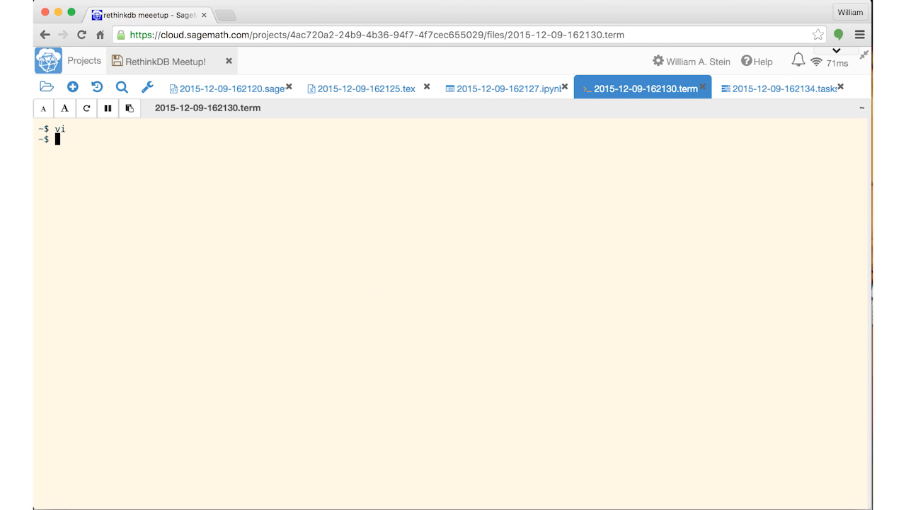
type("emacs")
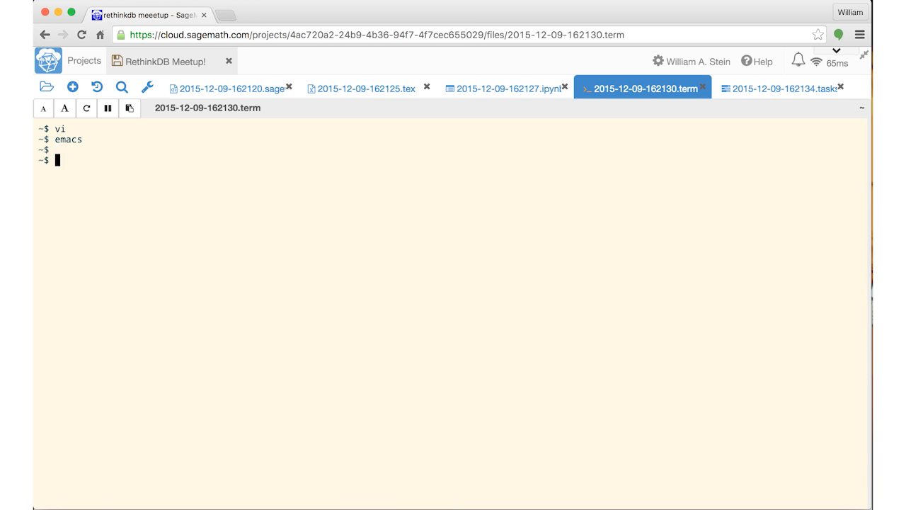
Run factor(2019) giving 3 * 673 and render the orange implicit_plot3d surface in the worksheet.
left_click(227, 88)
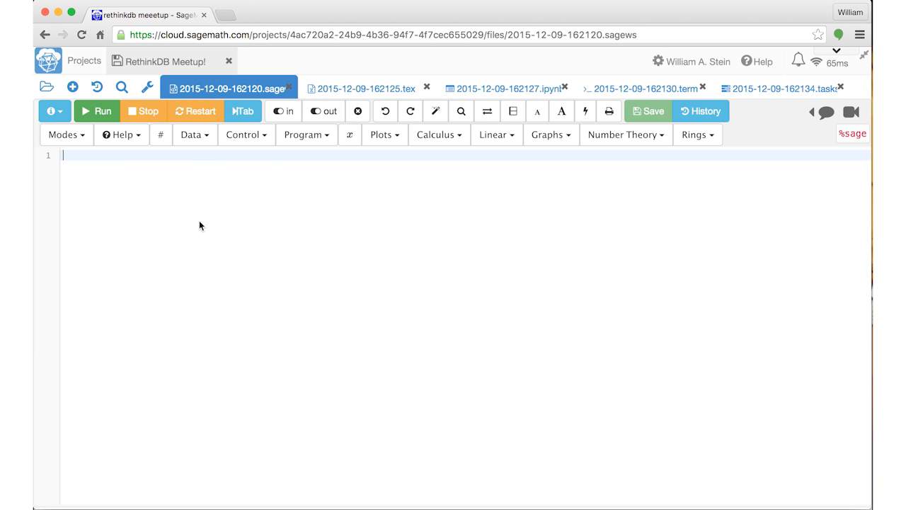
type("factor(201)")
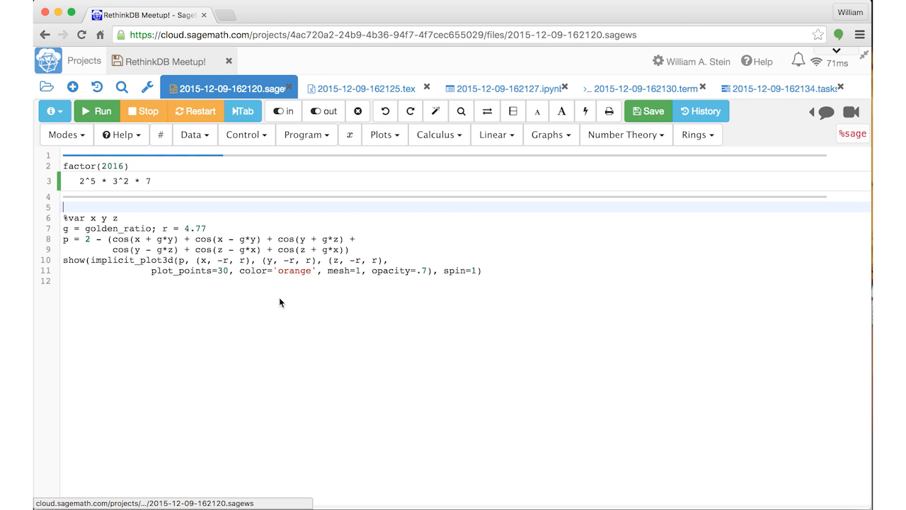
left_click(96, 111)
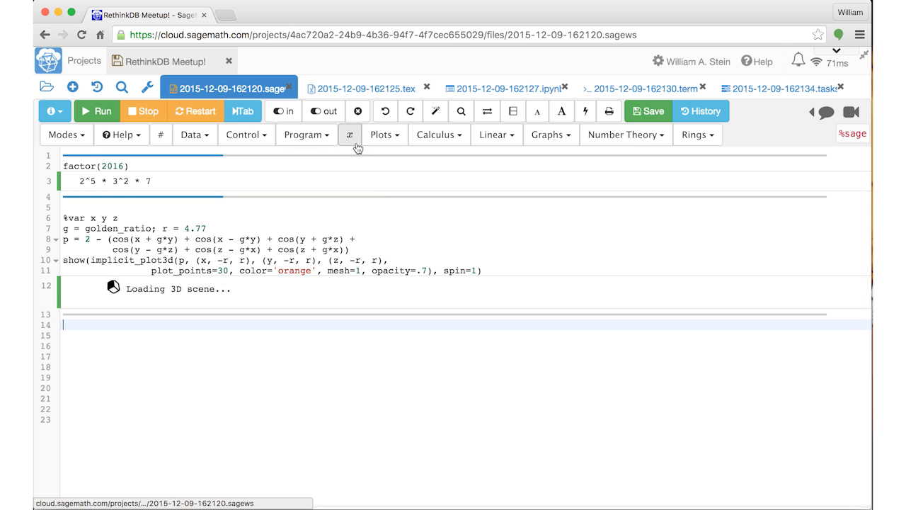
left_click(439, 134)
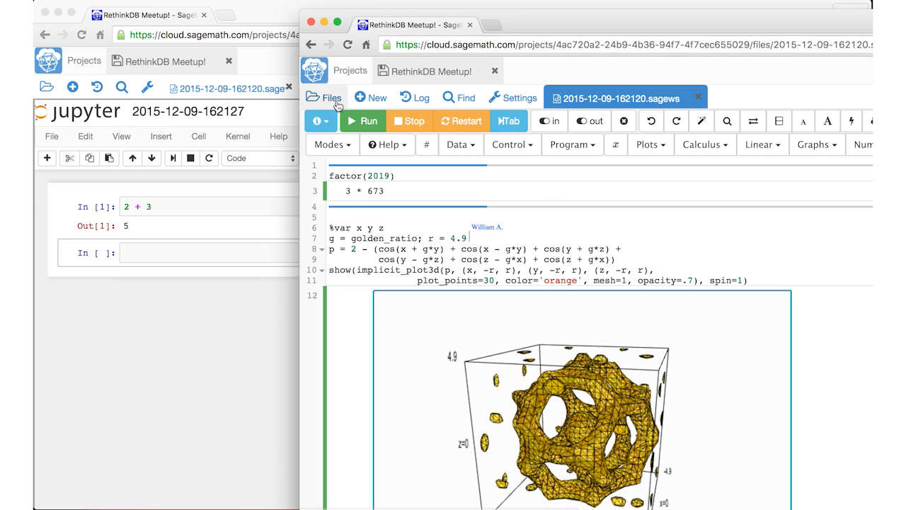
From the Files list, open the .ipynb notebook and the .term terminal session.
left_click(323, 97)
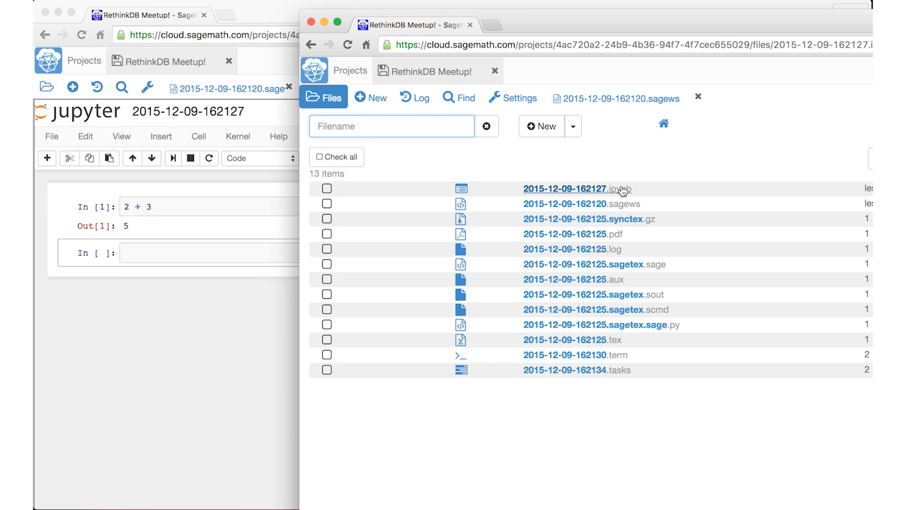
left_click(565, 189)
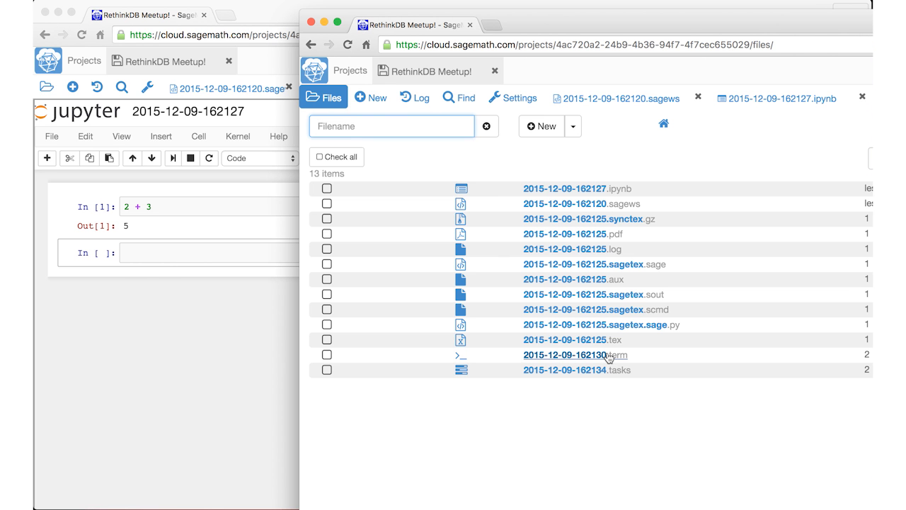
left_click(582, 354)
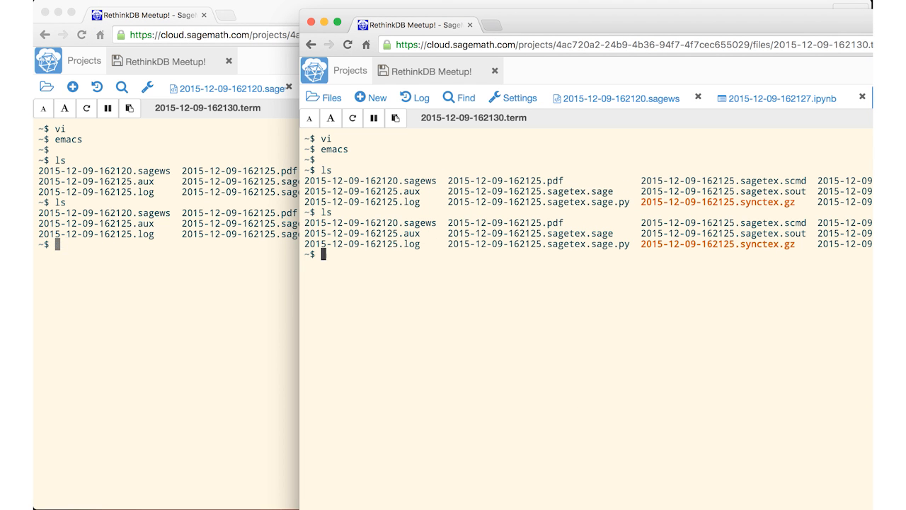
Run sage, python and node in the terminal so the sessions mirror across both windows.
type("sage")
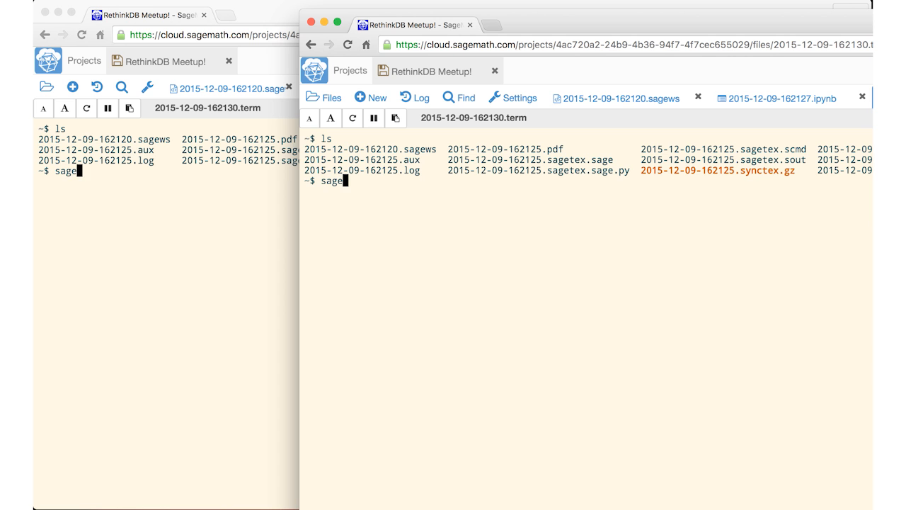
type("python")
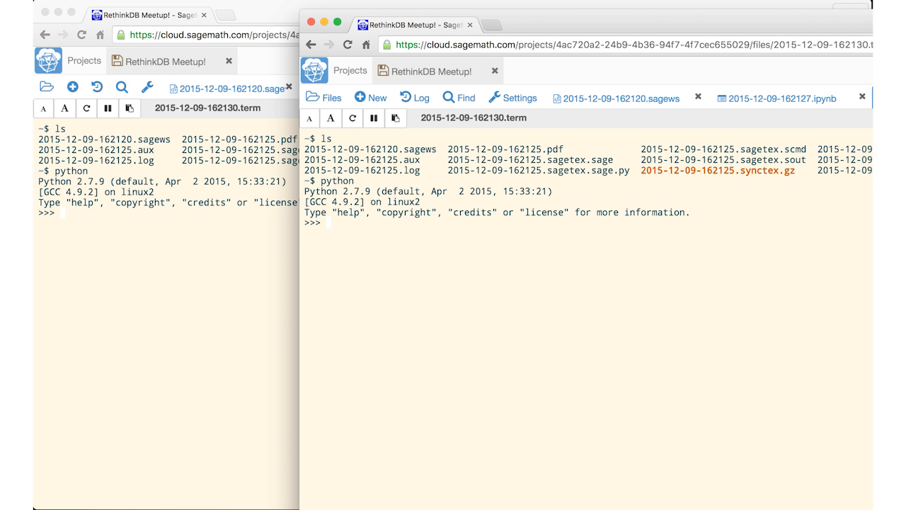
type("node")
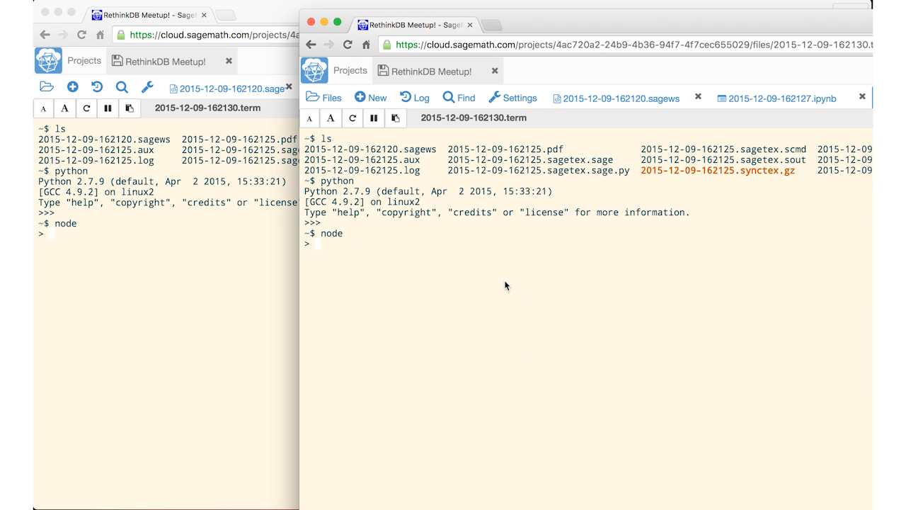